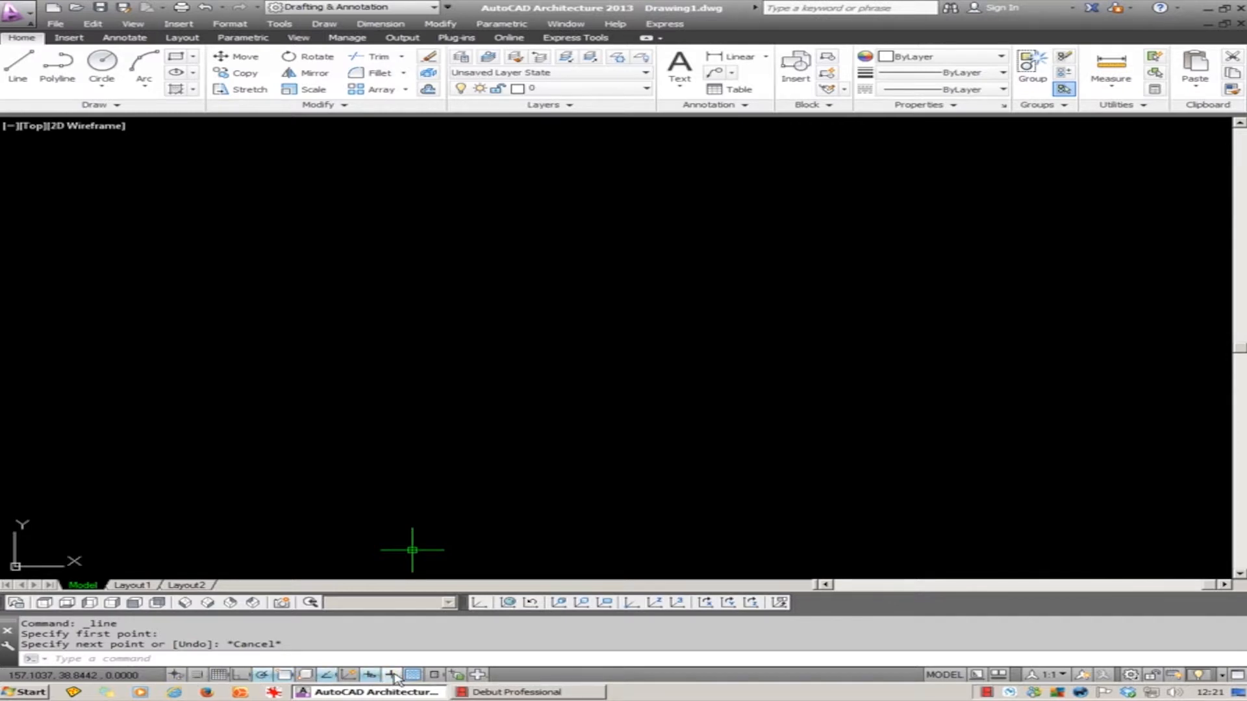
Turn off Use Icons on the status bar so drafting toggles show as text labels
{"action": "right_click", "coordinate": [392, 675]}
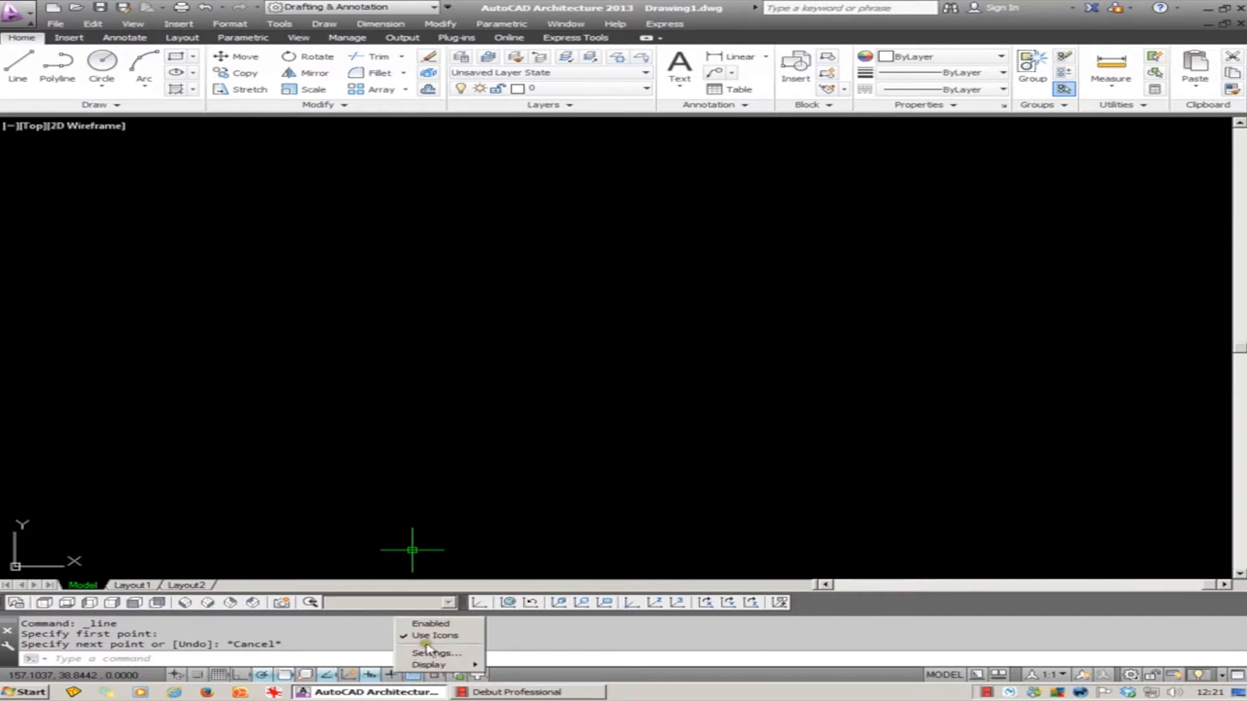
{"action": "mouse_move", "coordinate": [435, 635]}
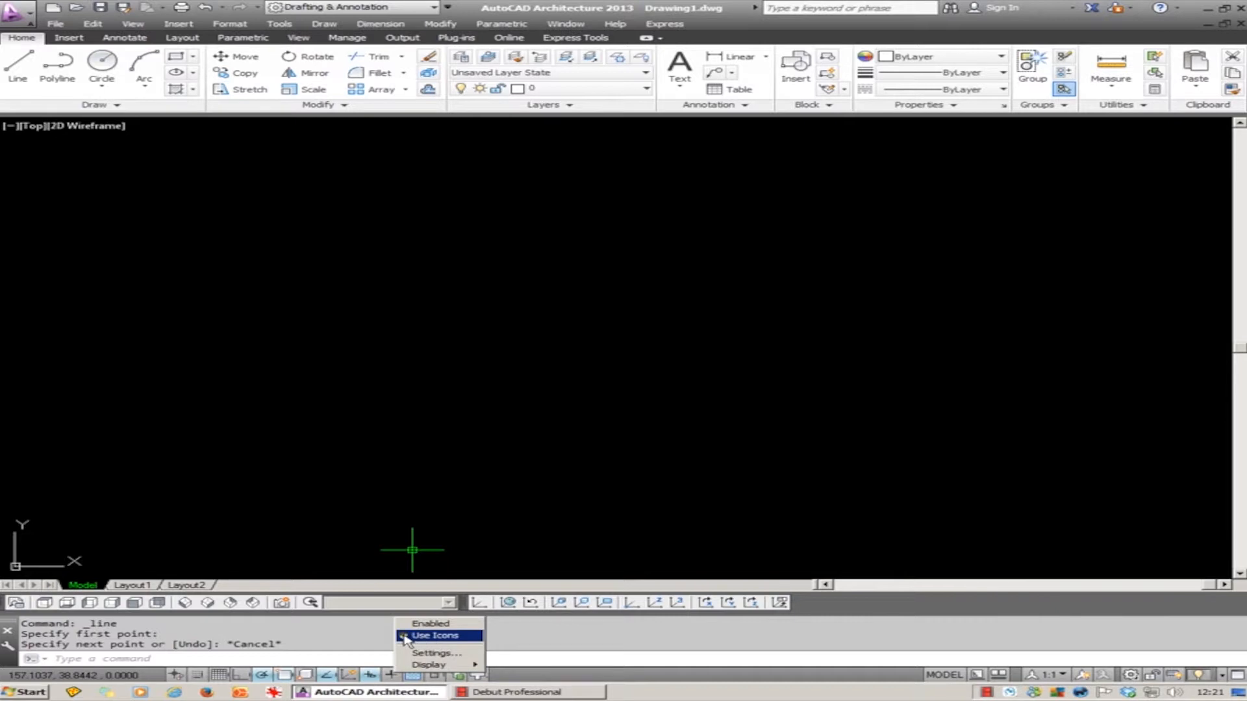
{"action": "left_click", "coordinate": [435, 634]}
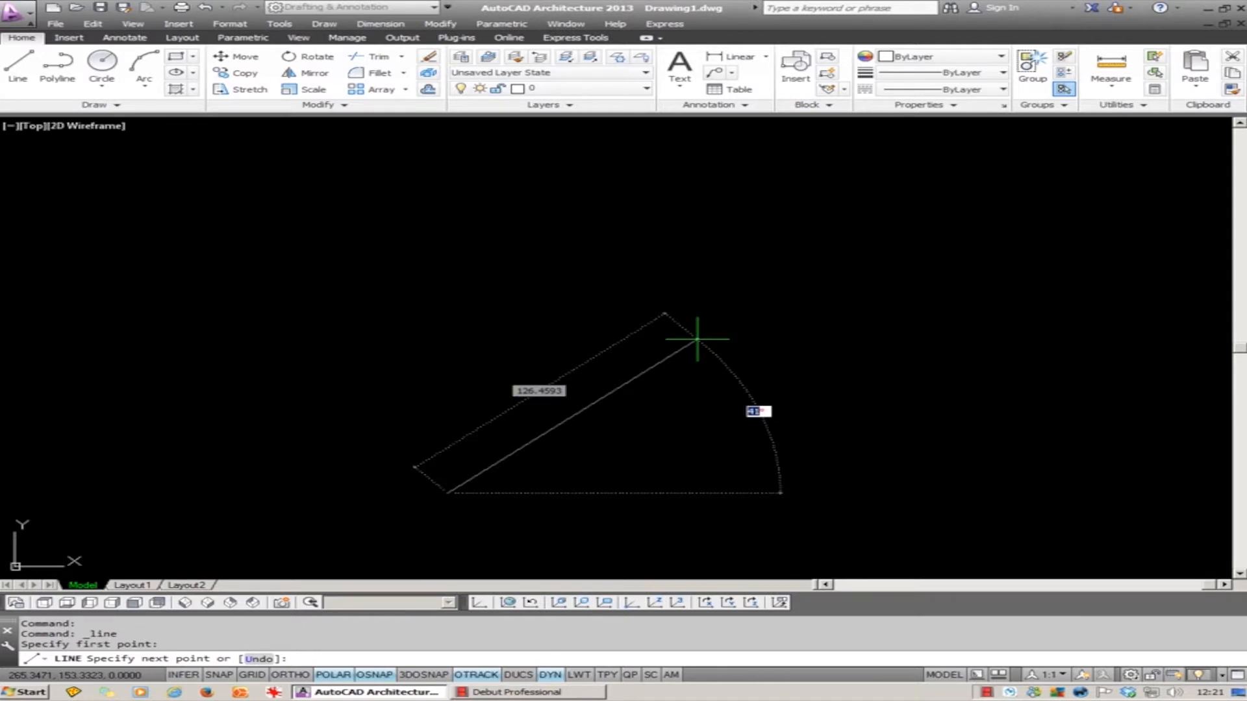
Enter 35 in the Dynamic Input angle field for the line
{"action": "key", "text": "Tab"}
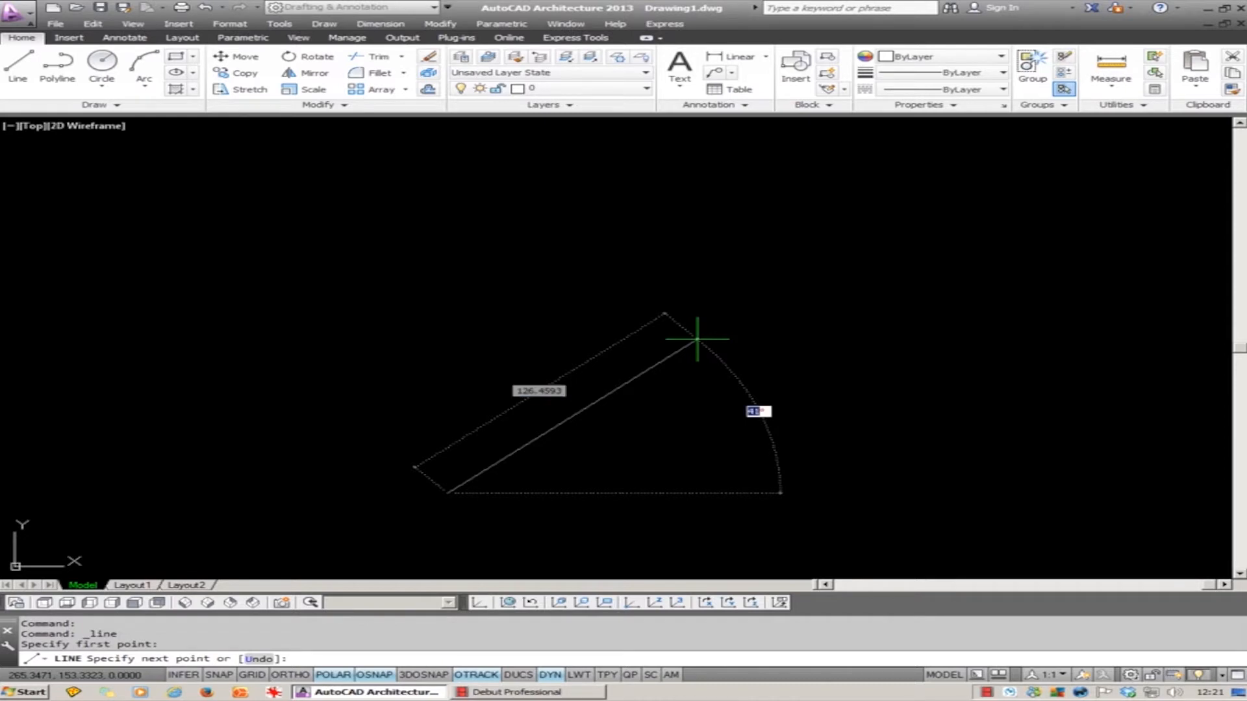
{"action": "type", "text": "35°"}
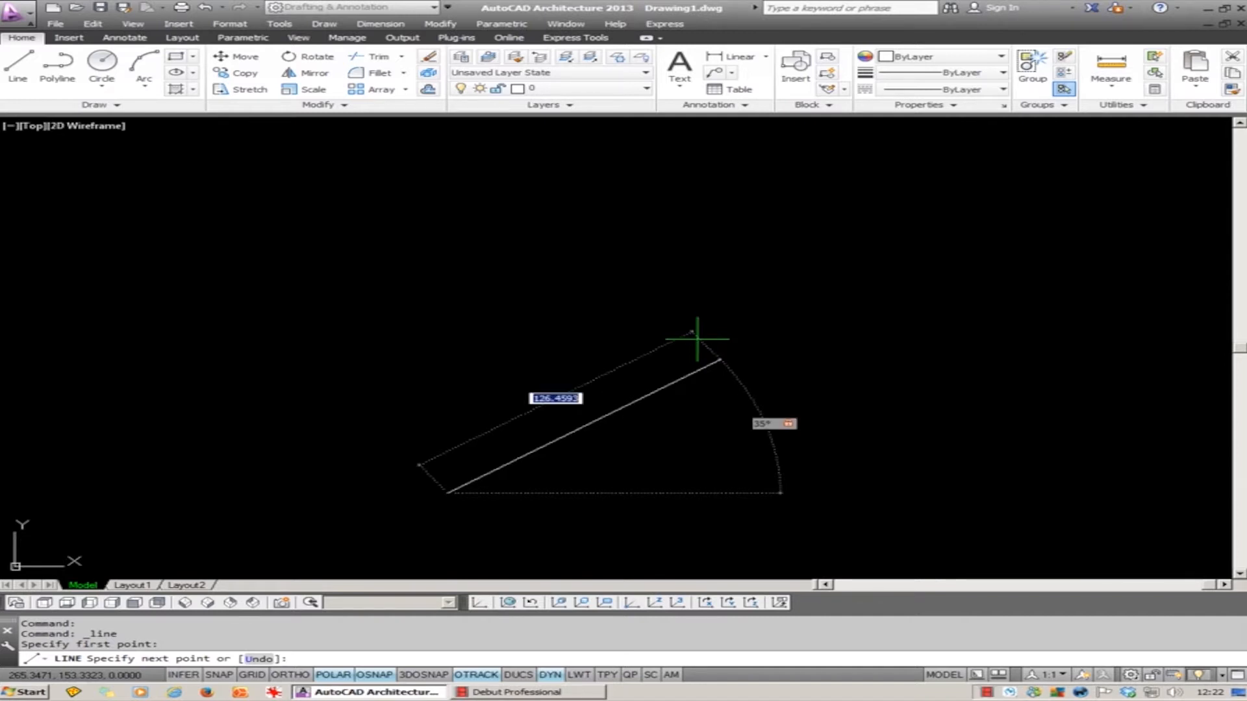
{"action": "mouse_move", "coordinate": [768, 298]}
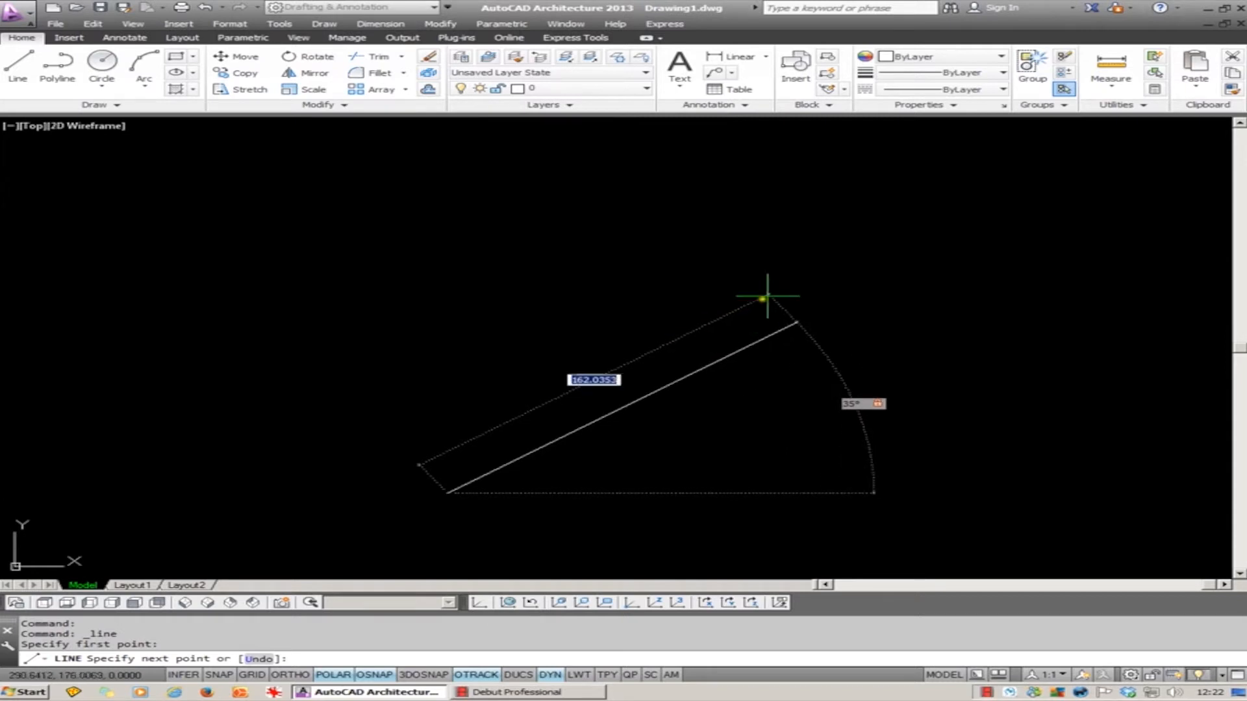
{"action": "mouse_move", "coordinate": [815, 318]}
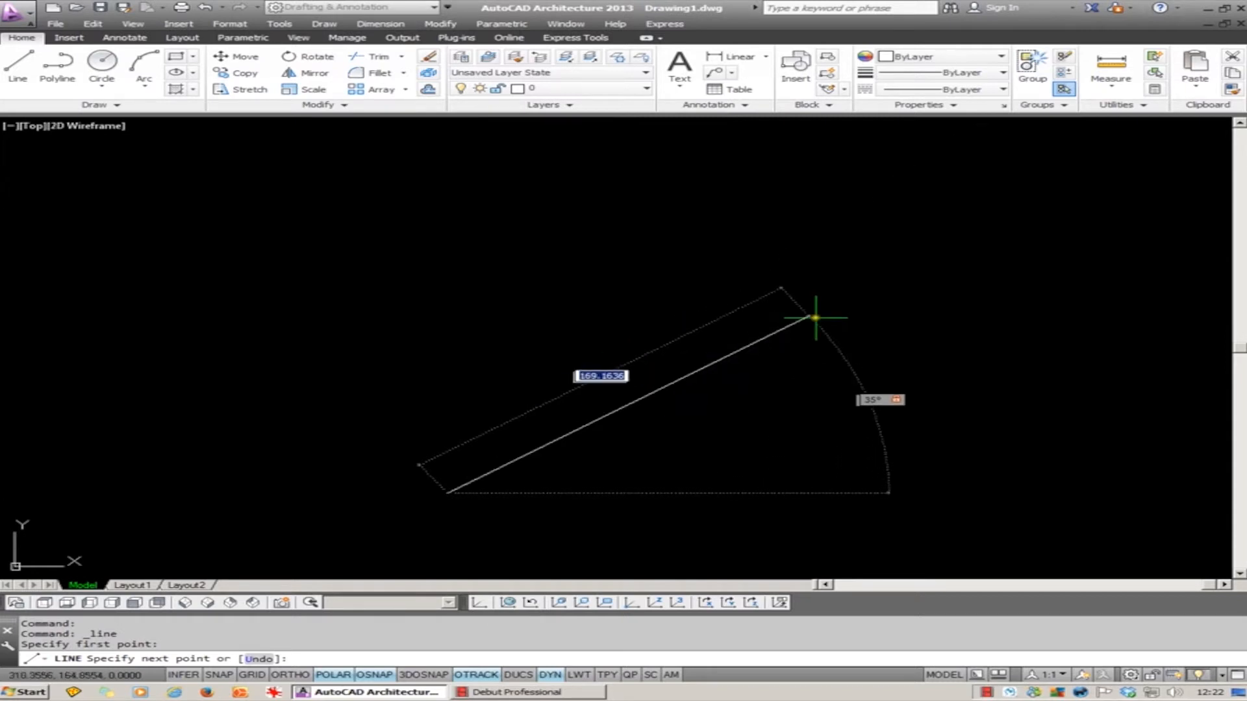
{"action": "mouse_move", "coordinate": [732, 365]}
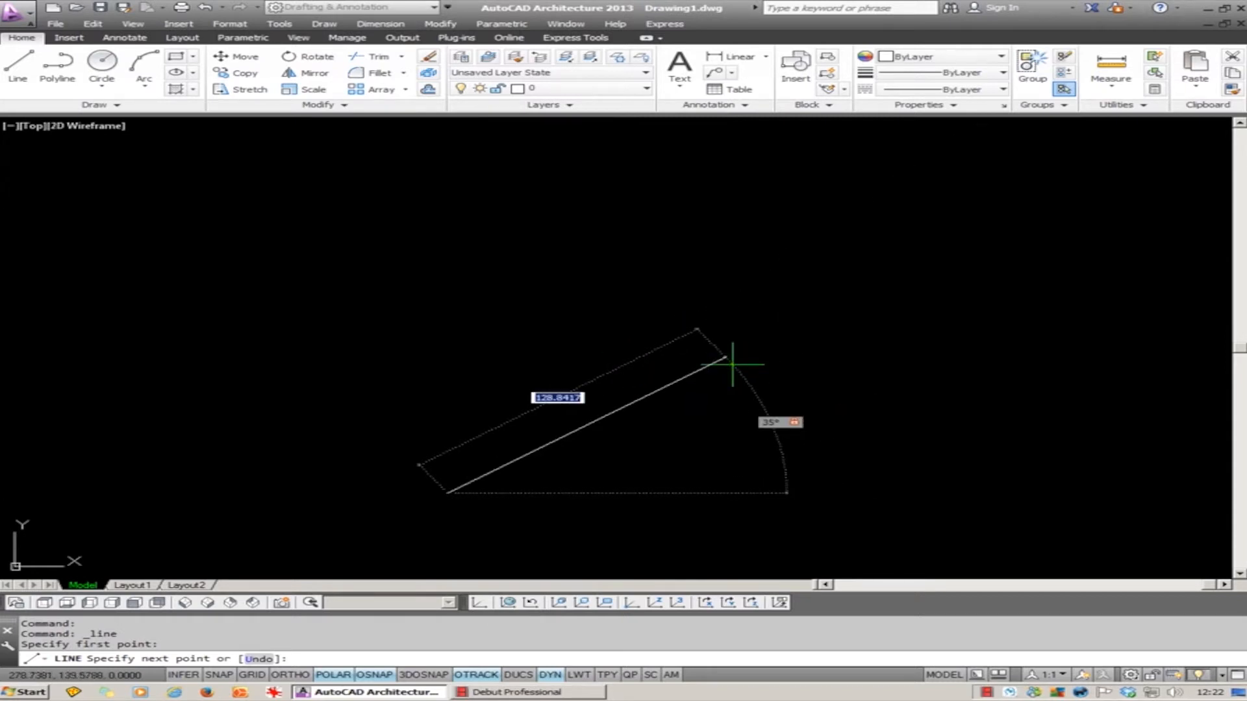